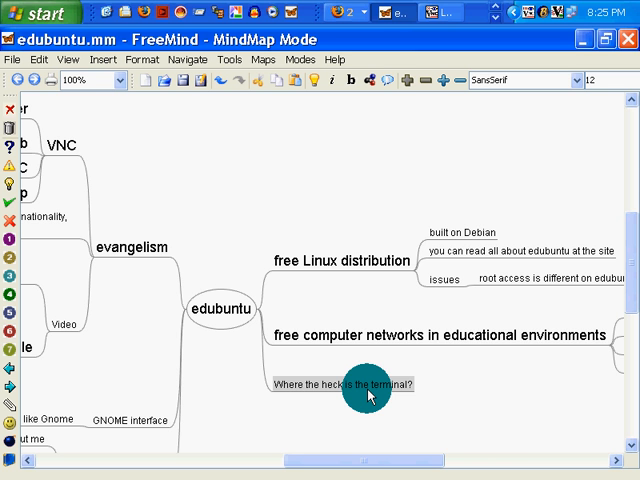
- Confirm the new 'Where the heck is the terminal?' node under edubuntu
click(438, 336)
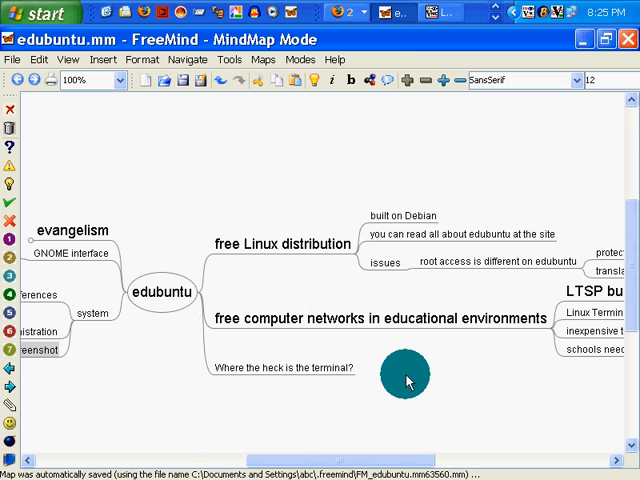
mouse_move(408, 378)
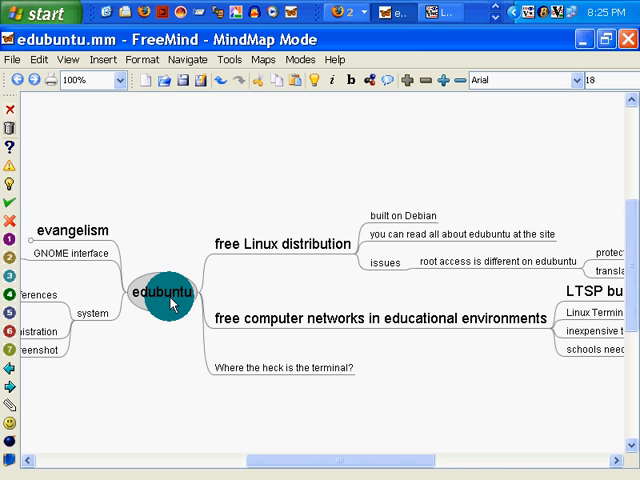
- Switch to the remote Edubuntu desktop and locate Terminal under Applications > Accessories
click(72, 232)
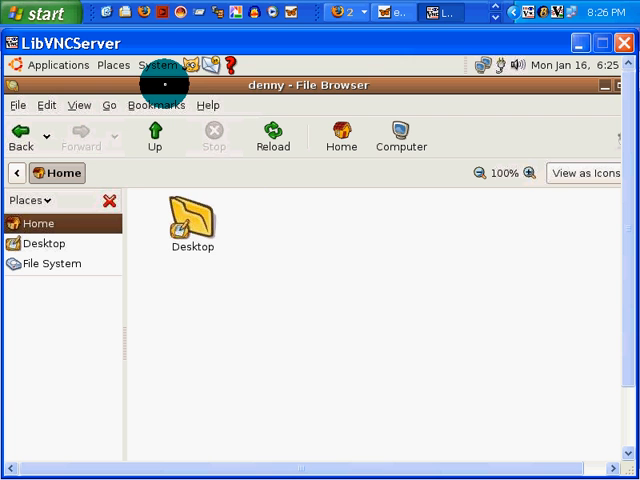
click(160, 64)
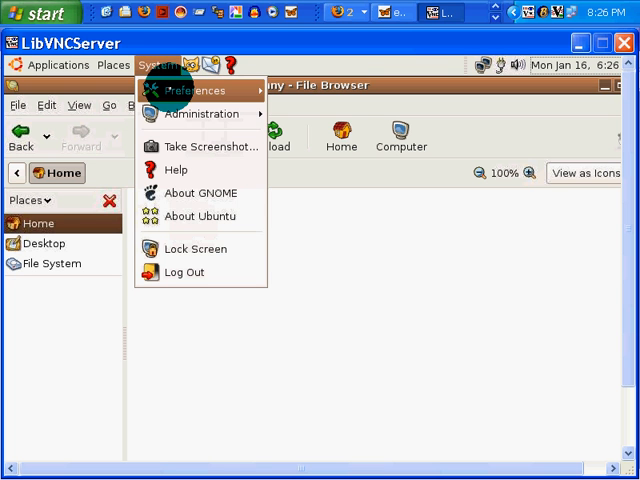
mouse_move(200, 112)
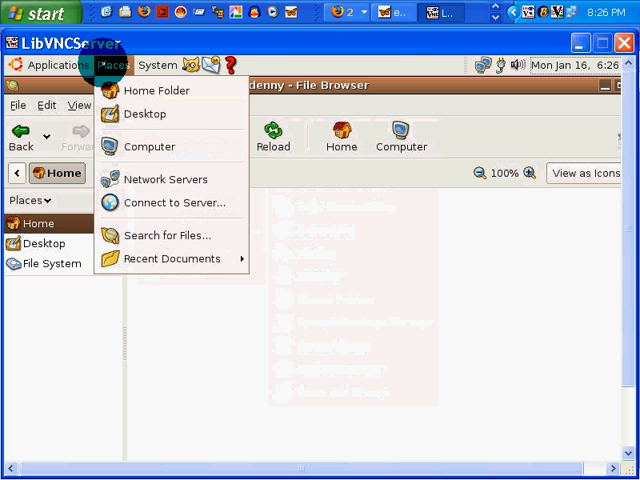
mouse_move(150, 146)
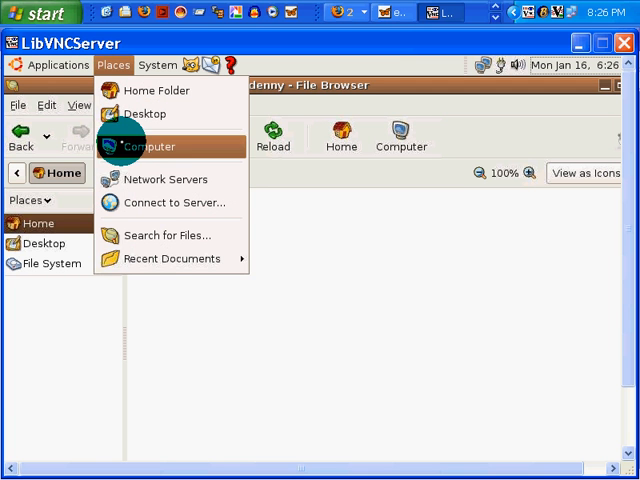
mouse_move(172, 258)
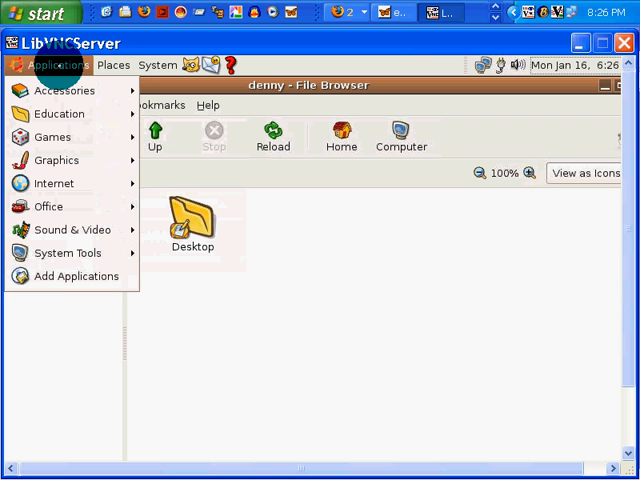
click(64, 90)
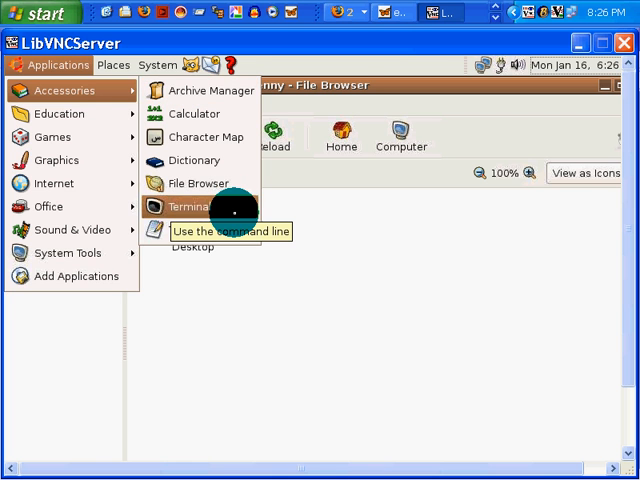
- Launch Terminal, run echo hello world and vimtutor, then quit Vim with :q
click(188, 206)
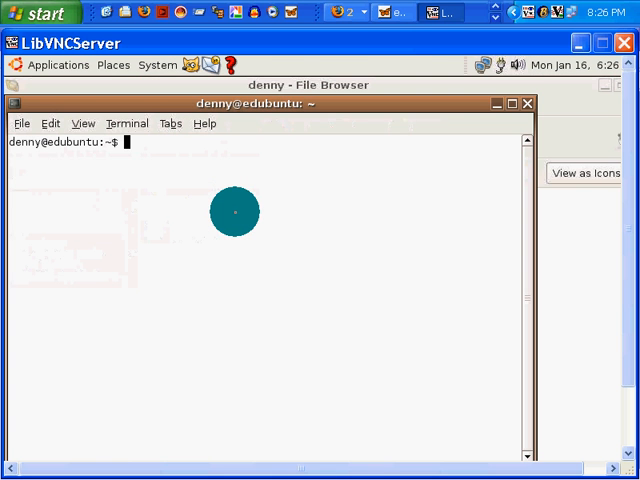
text(echo hello world)
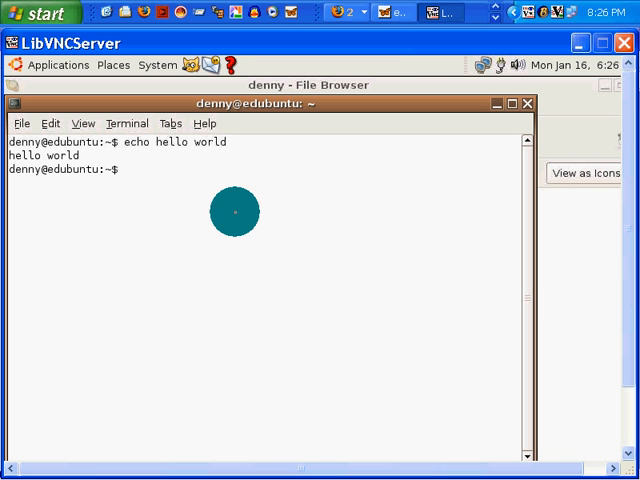
text(vimtutor)
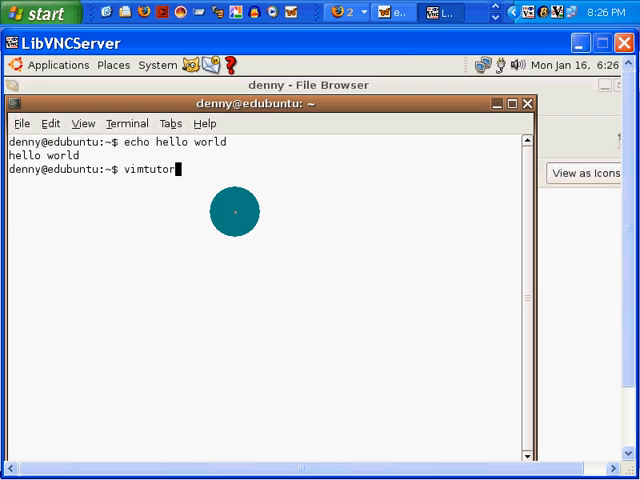
key(Return)
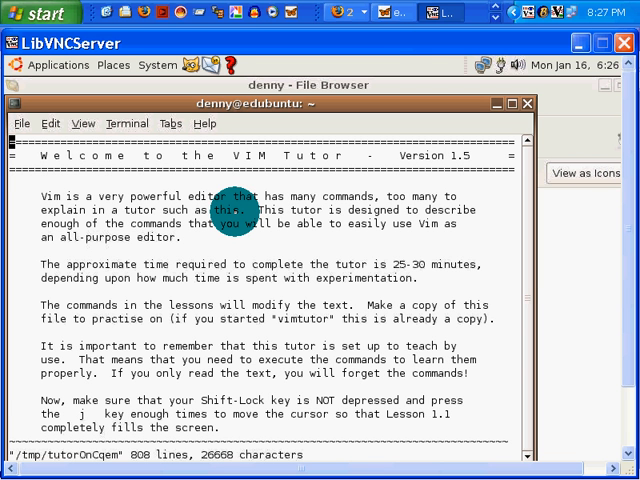
text(:q)
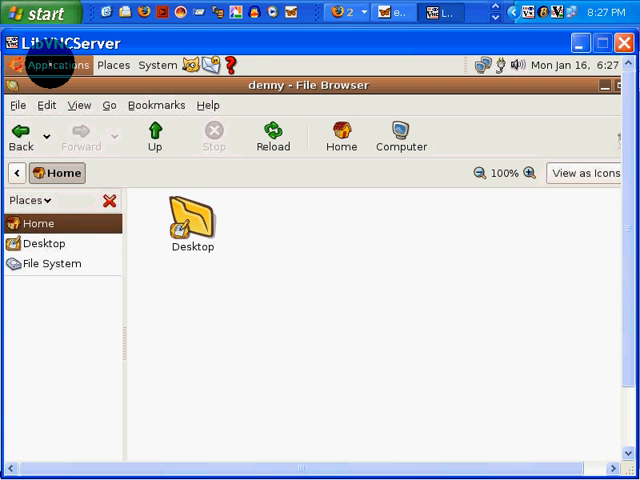
- Reopen the Applications menu to browse the Accessories programs
click(56, 64)
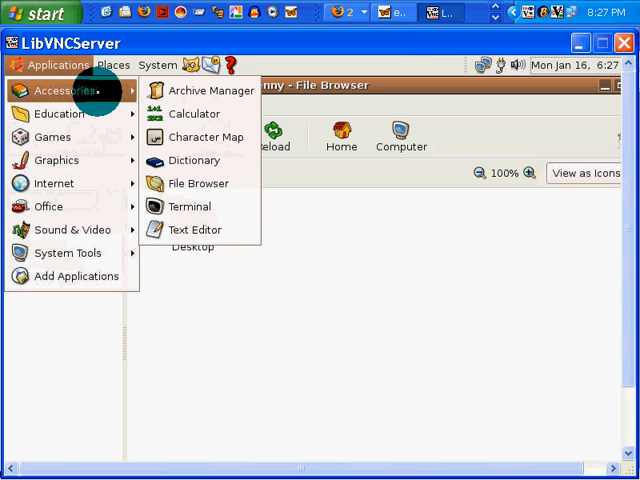
mouse_move(188, 206)
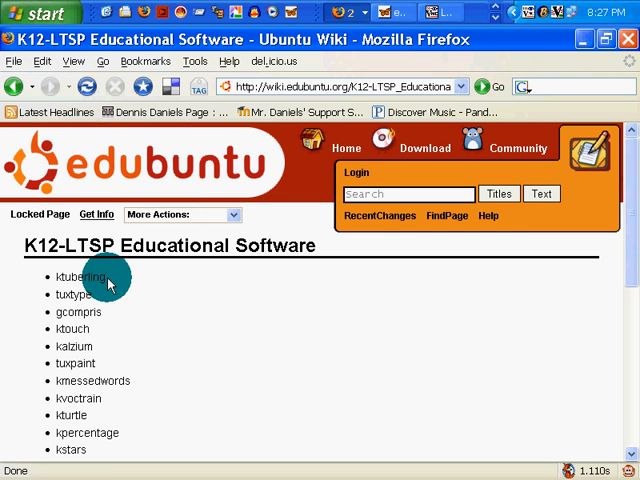
- Select the ktuberling entry in the K12-LTSP educational software list
double_click(80, 276)
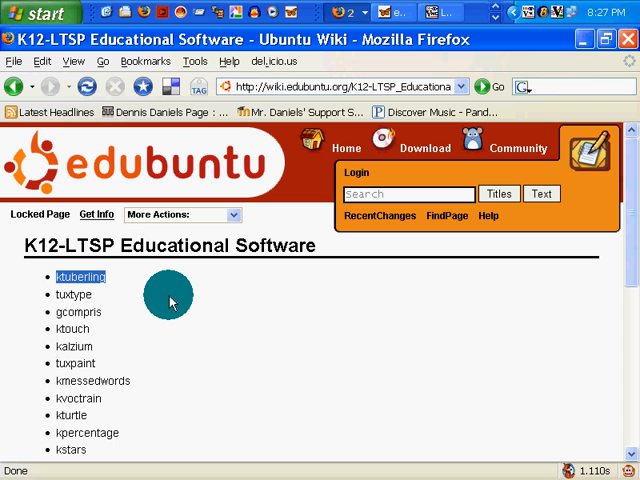
mouse_move(172, 292)
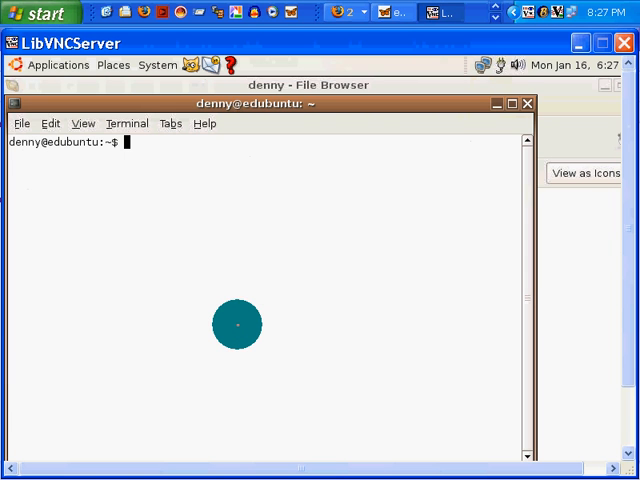
- Run ktuberling from the terminal and wait through the warnings for its window
text(ktub)
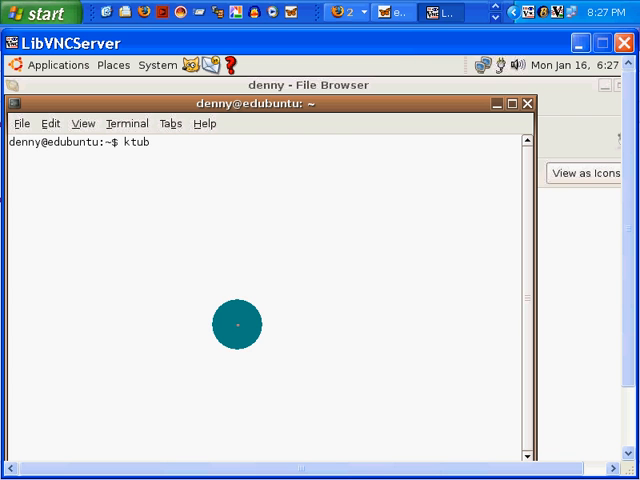
text(erling)
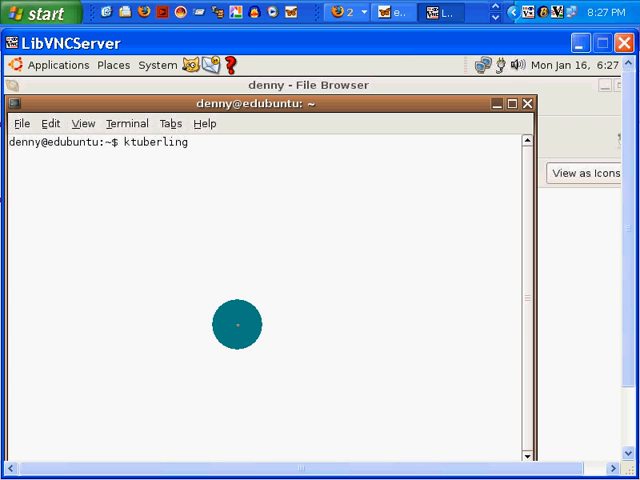
key(Return)
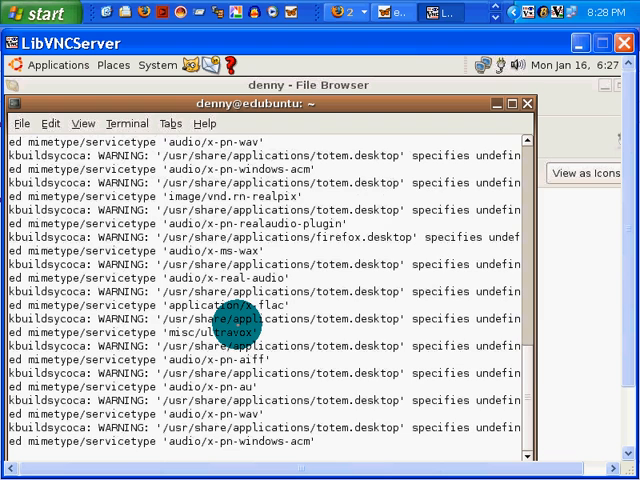
scroll(down, 3)
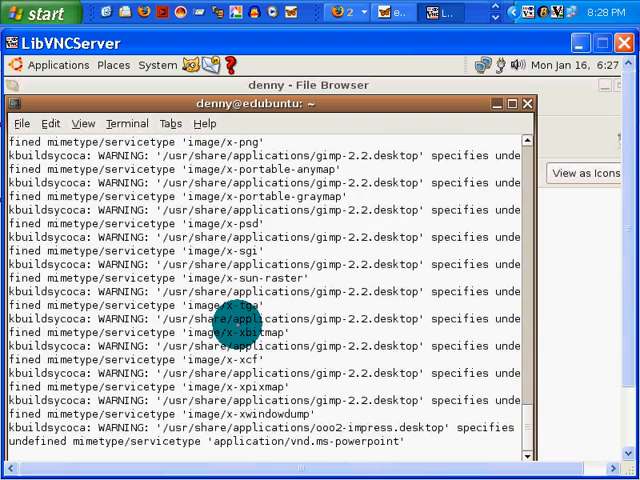
scroll(down, 3)
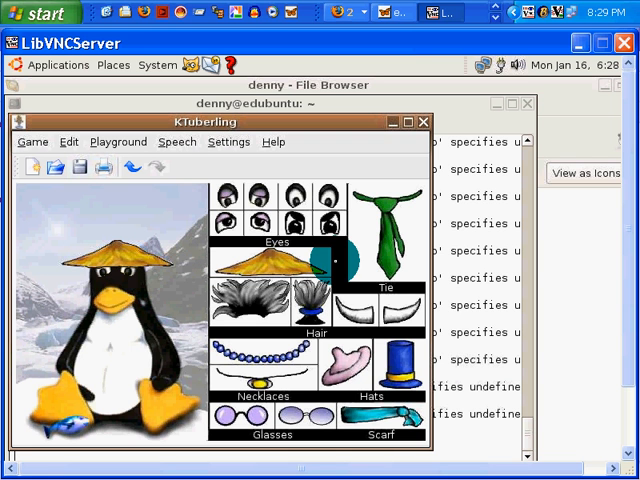
- Browse the Speech, Playground and Game menus and switch to the Aquarium playground
click(292, 416)
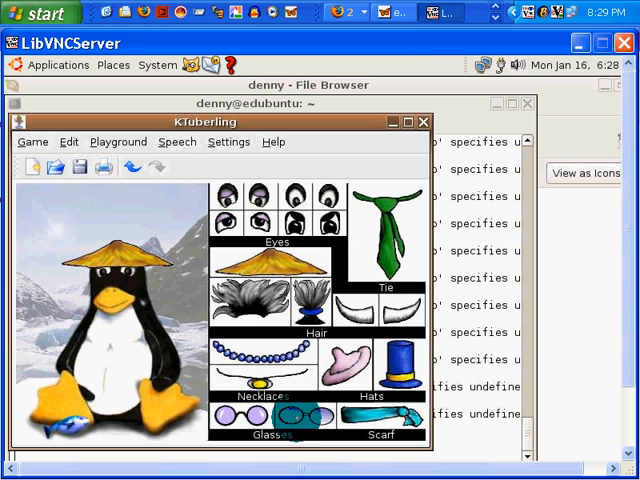
click(292, 416)
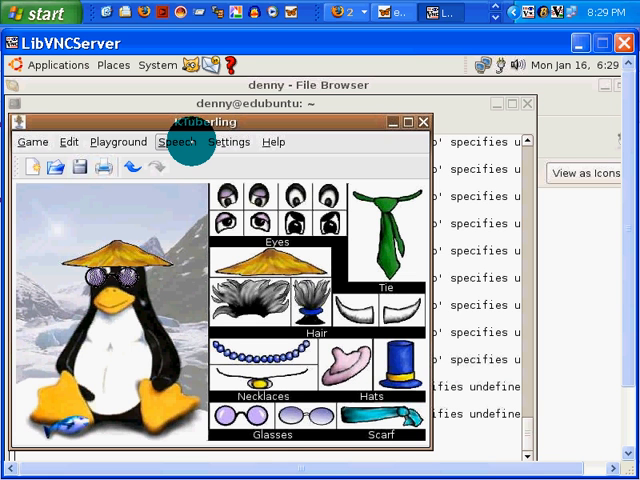
click(176, 140)
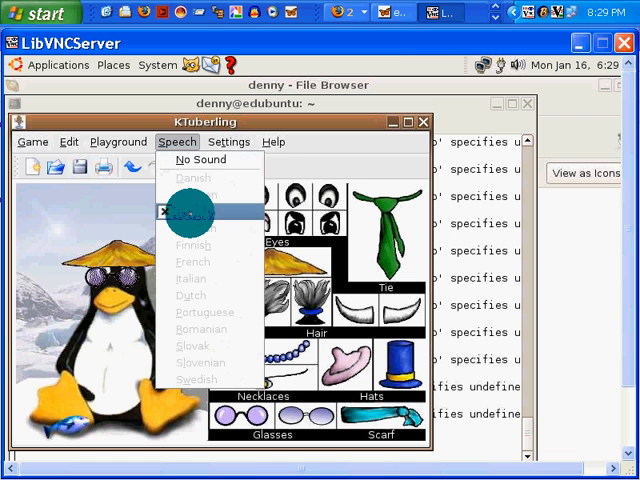
click(116, 140)
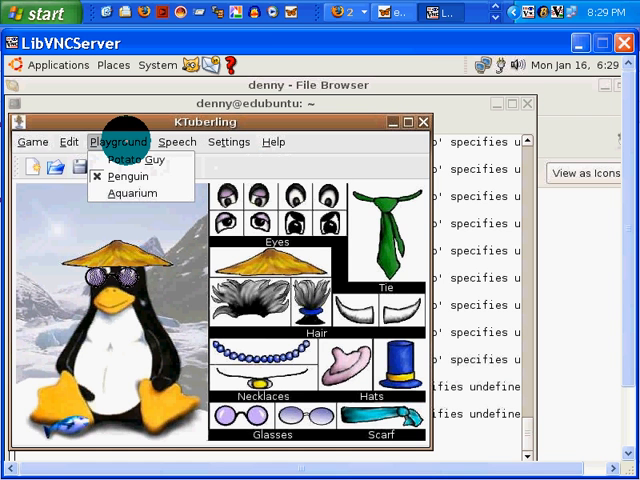
click(32, 140)
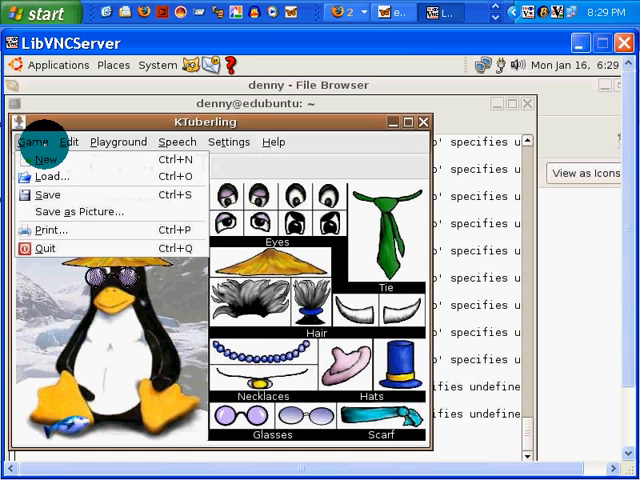
click(68, 140)
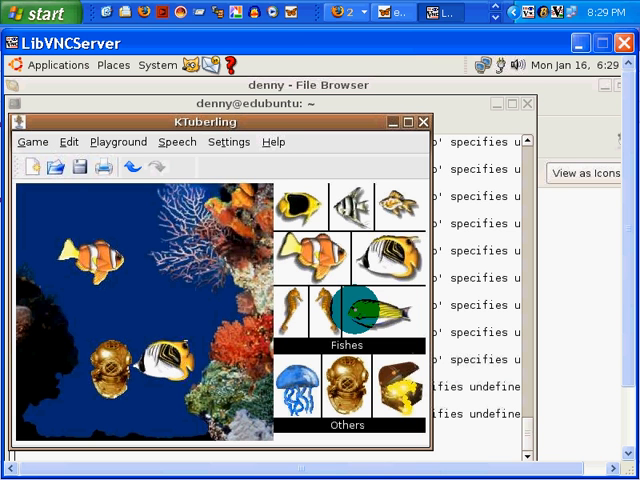
- Quit KTuberling, returning to the Home file browser
click(228, 140)
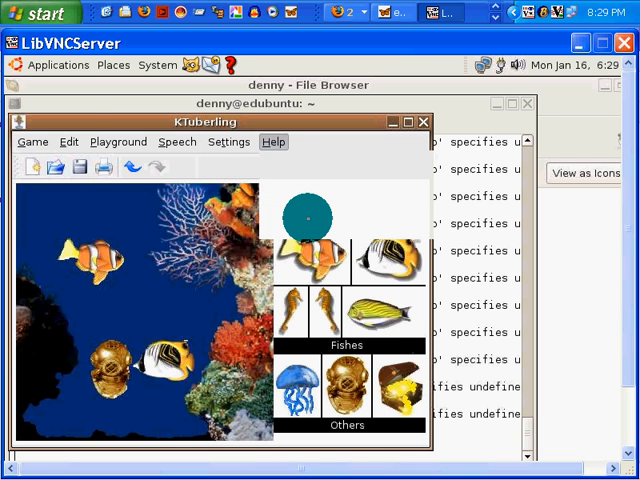
click(272, 140)
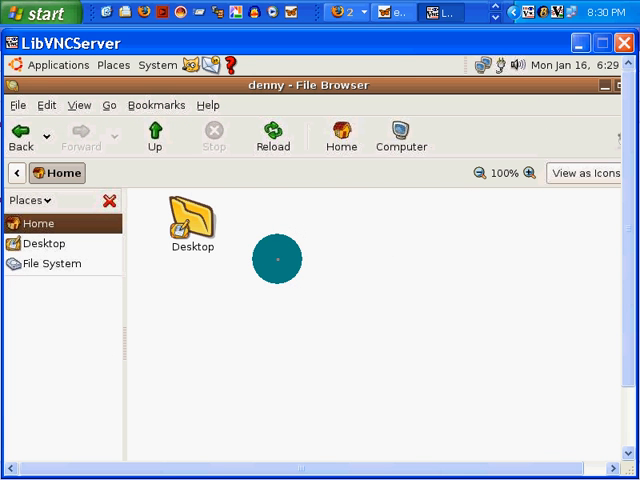
- Glance at the Education menu, then launch a new Terminal from Accessories
click(56, 64)
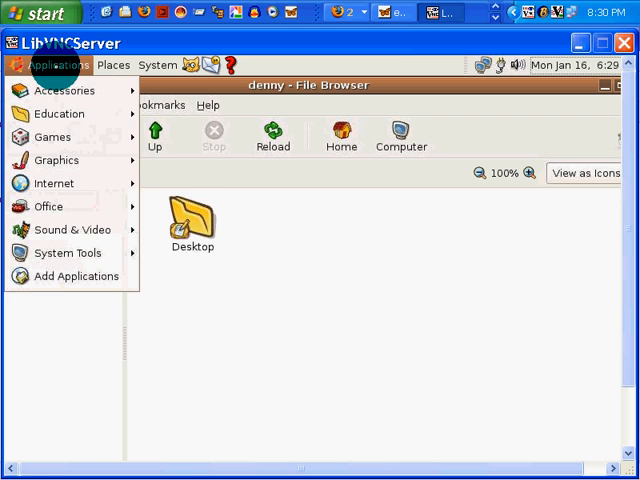
click(60, 112)
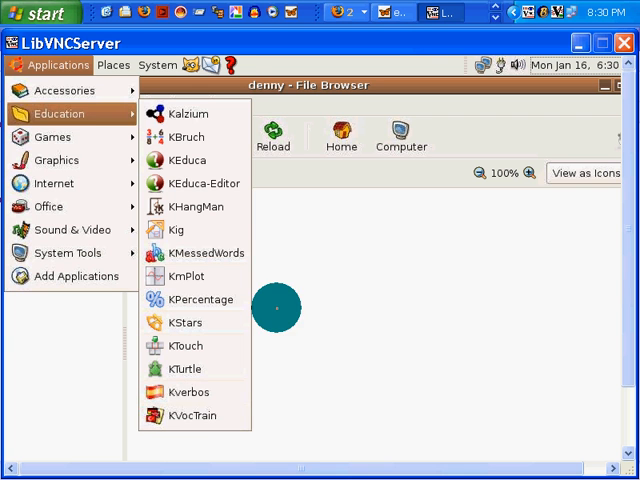
mouse_move(64, 90)
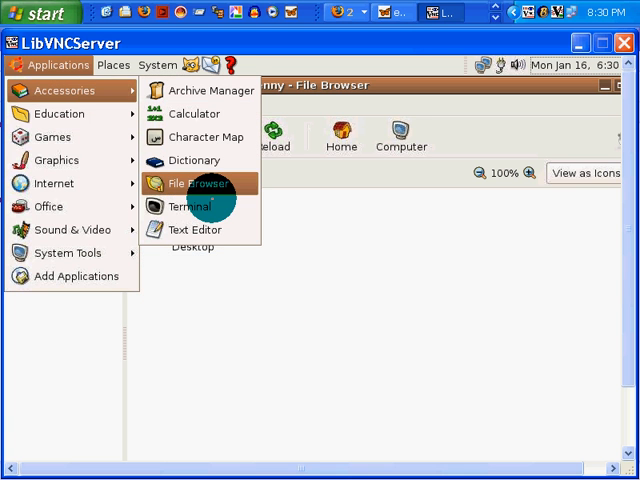
click(192, 206)
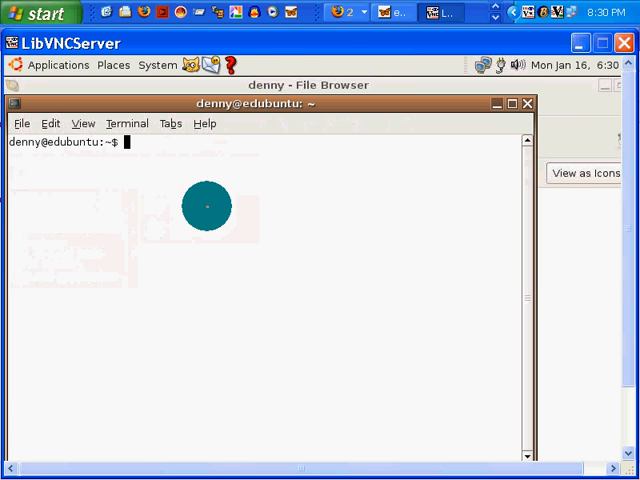
- Leave ktuberling typed at the prompt, opening and dismissing the Applications menu
text(ktuberling)
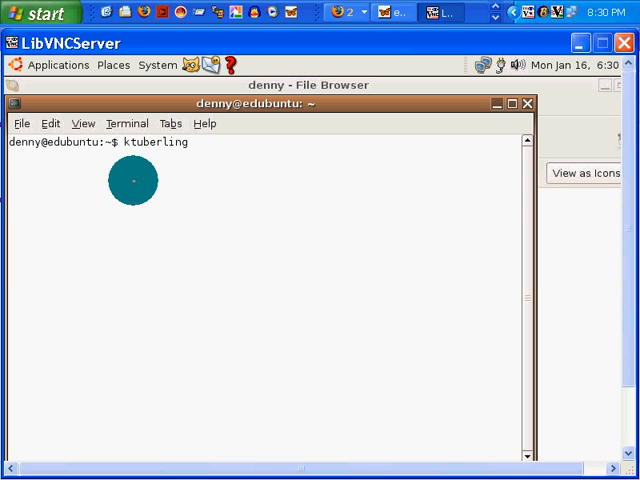
click(56, 64)
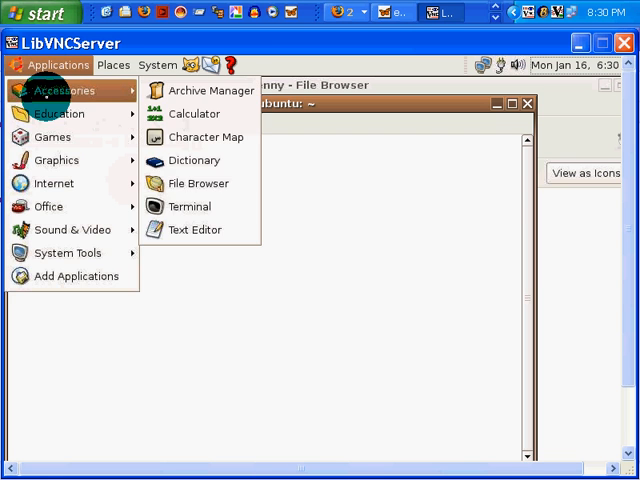
click(190, 206)
text(ktuberling)
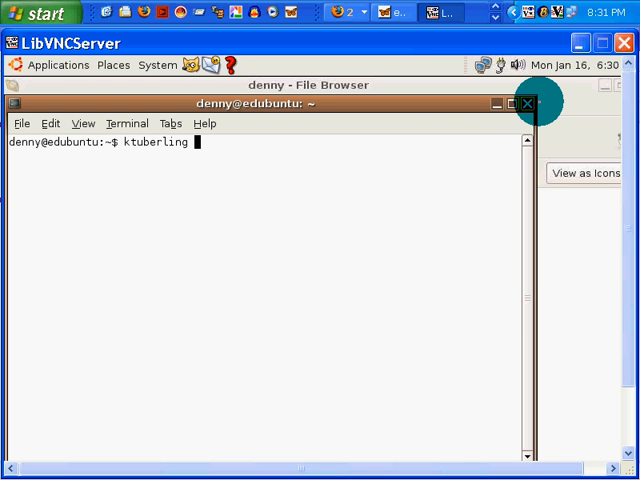
mouse_move(528, 104)
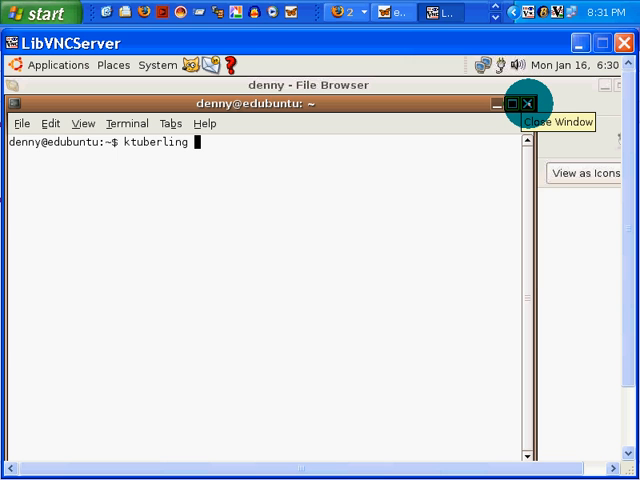